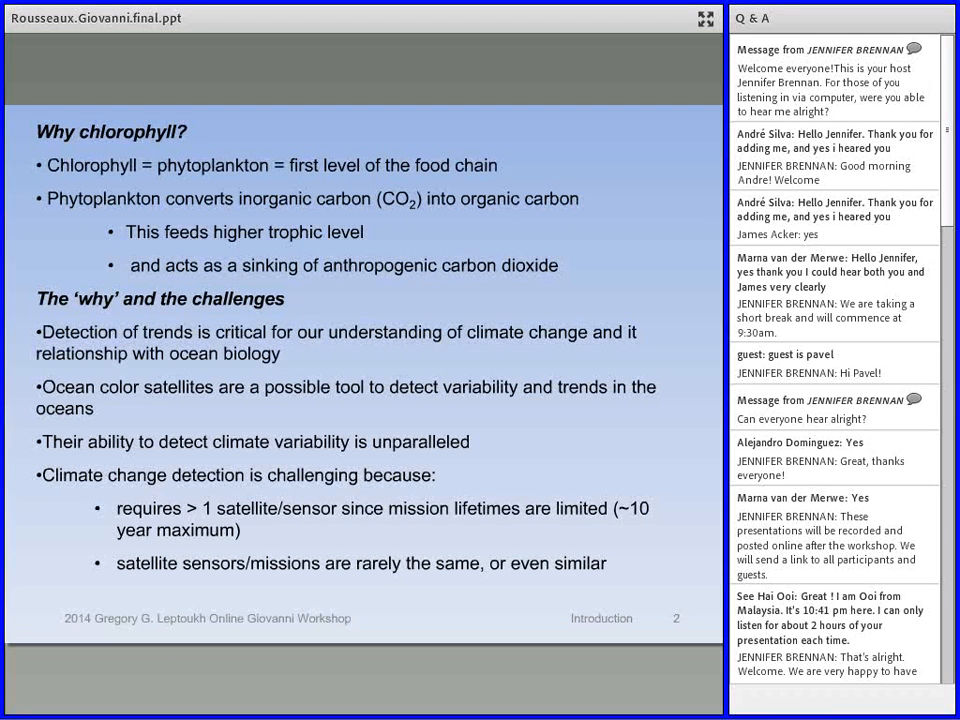
Step: Advance to slide 8 comparing August 2004 SeaWiFS and Aqua chlorophyll maps
scroll(down, 3)
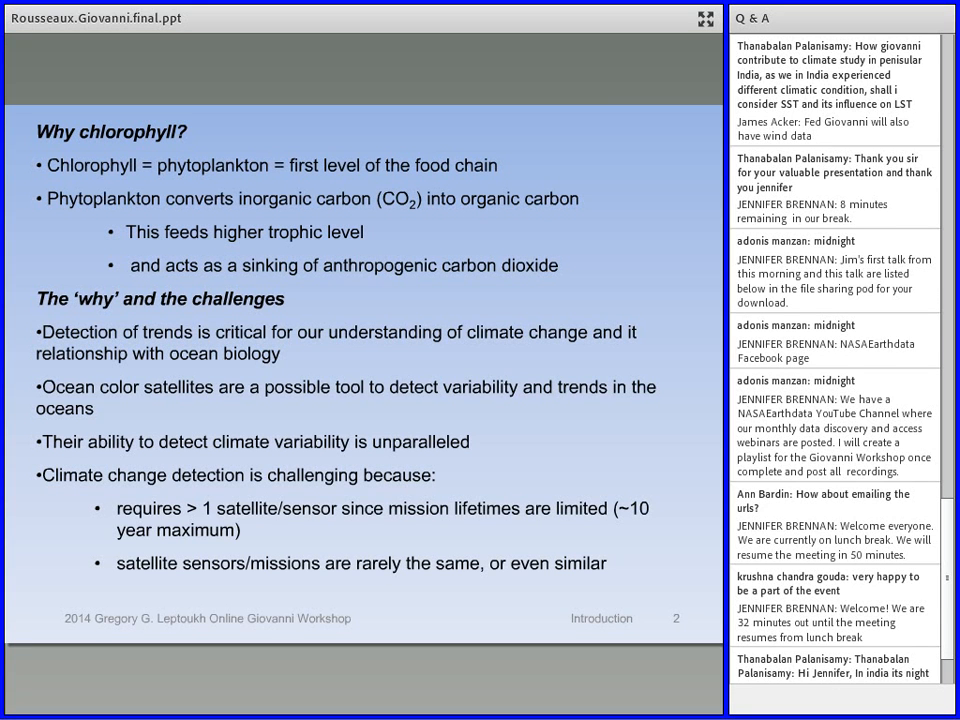
scroll(down, 3)
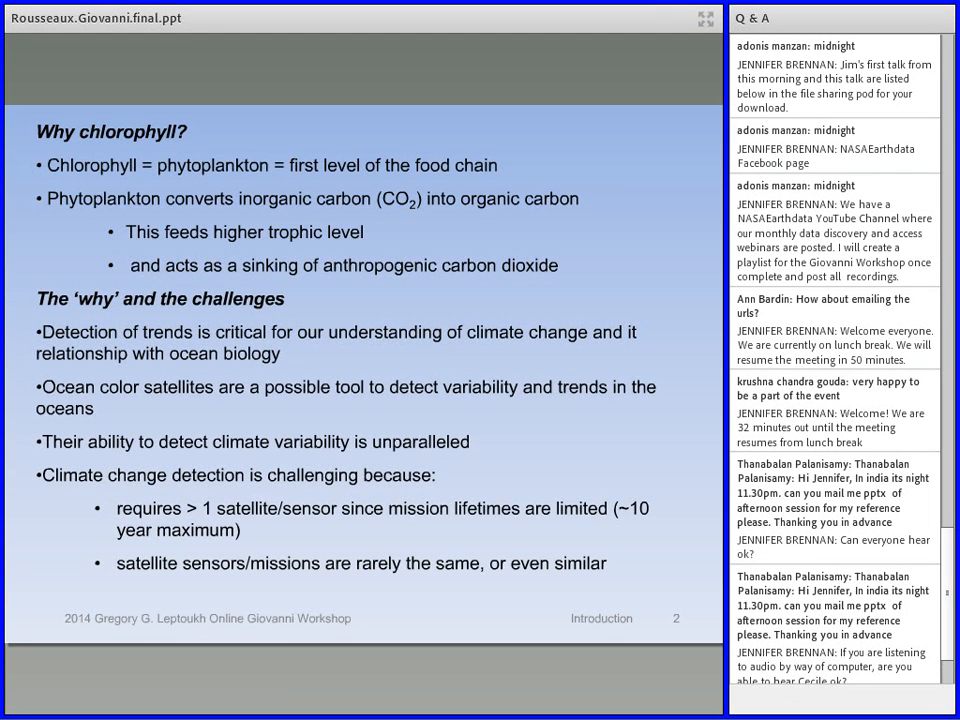
scroll(down, 3)
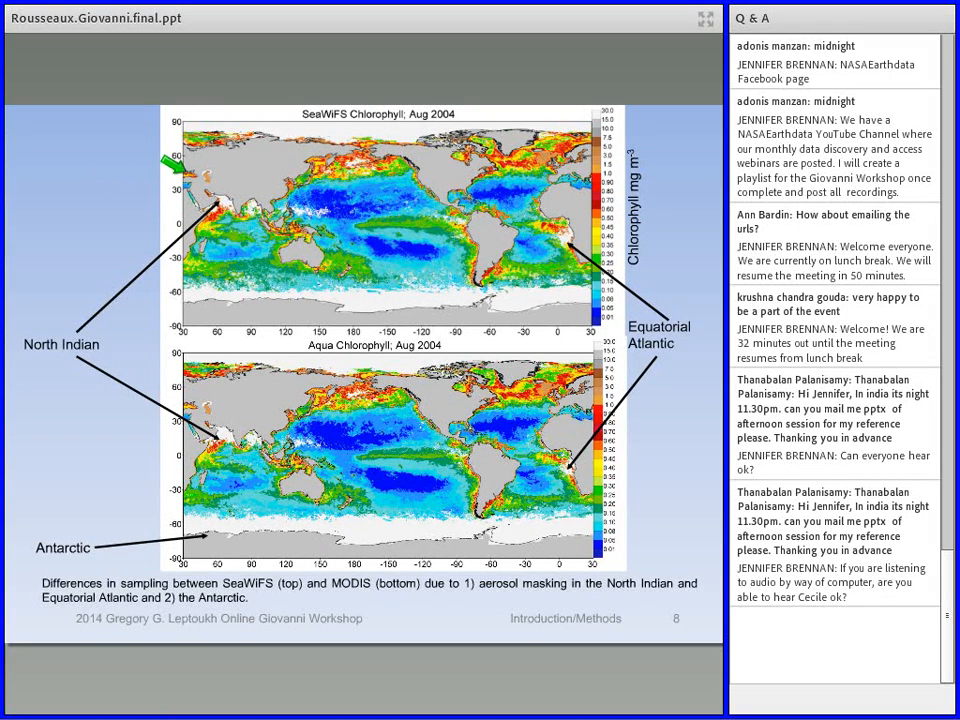
mouse_move(155, 360)
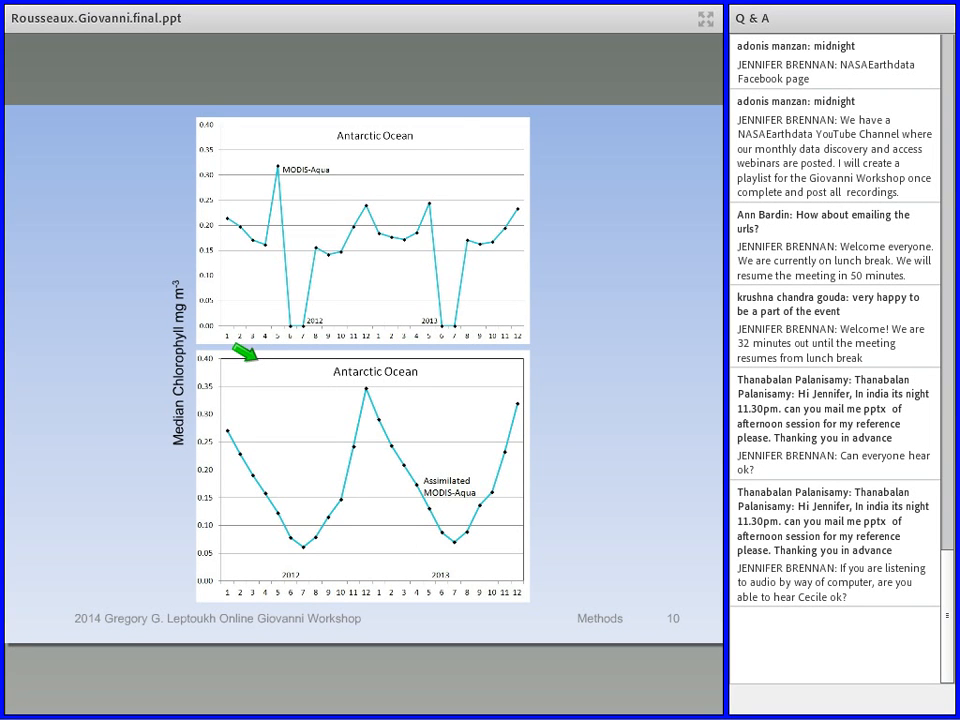
mouse_move(185, 215)
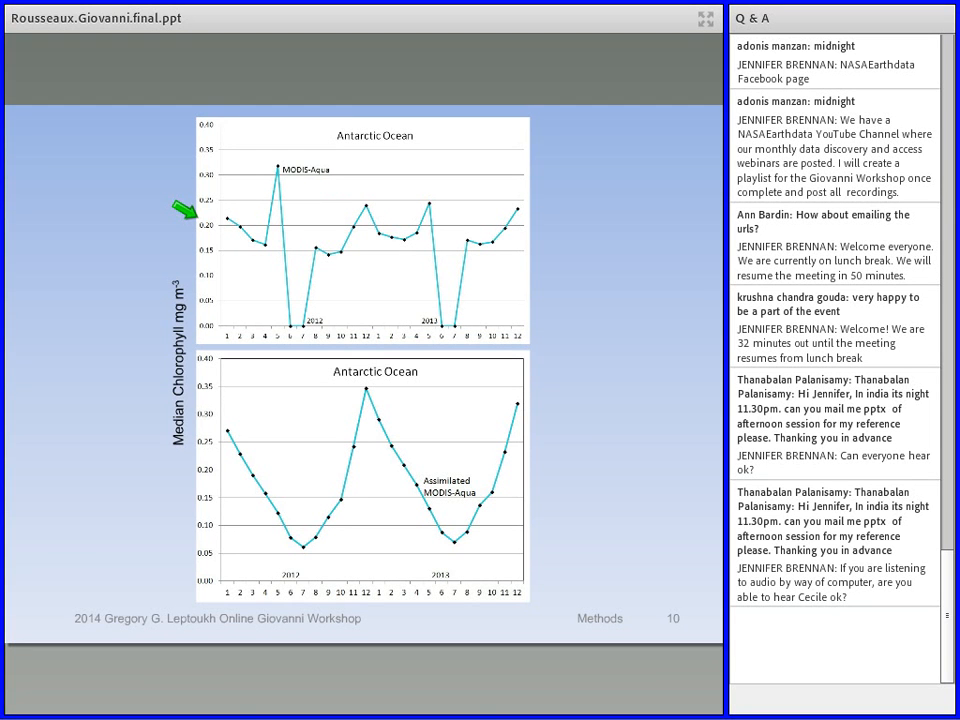
mouse_move(240, 382)
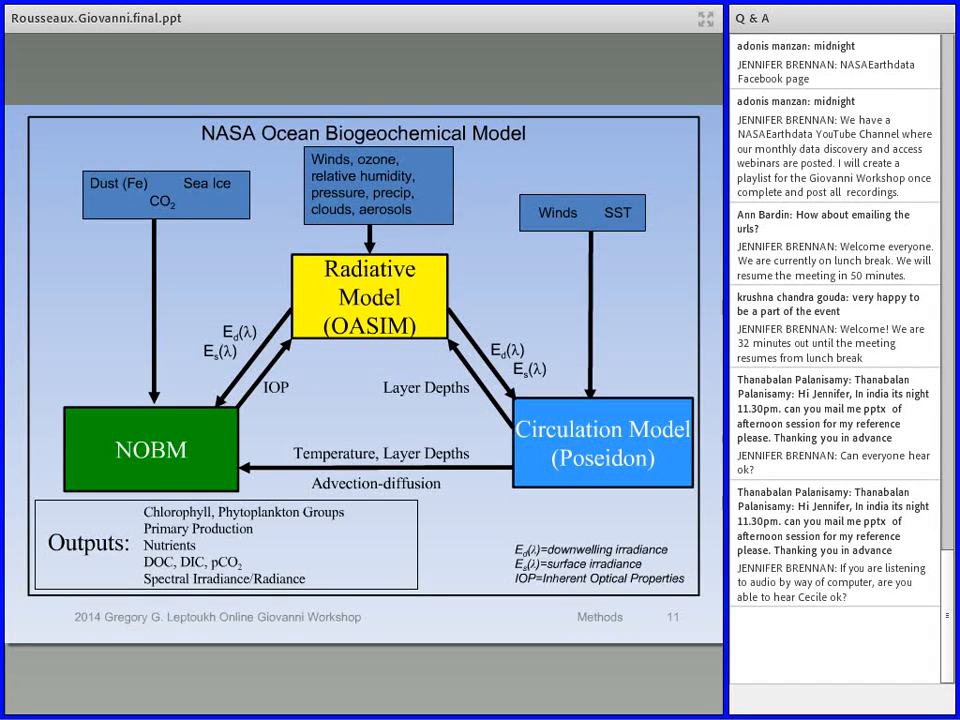
mouse_move(540, 410)
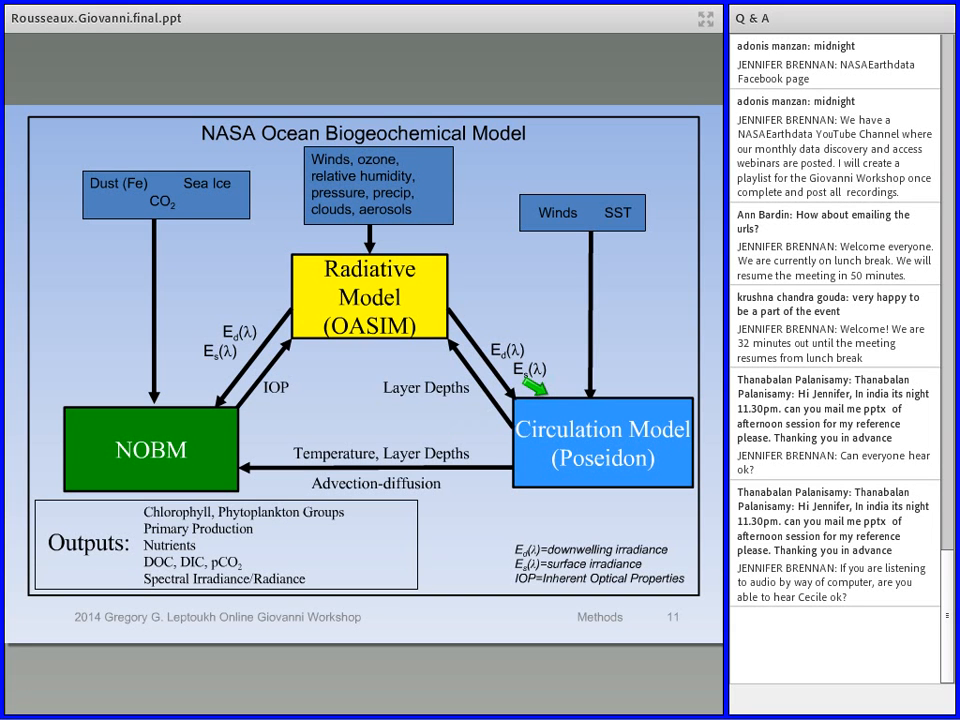
mouse_move(285, 268)
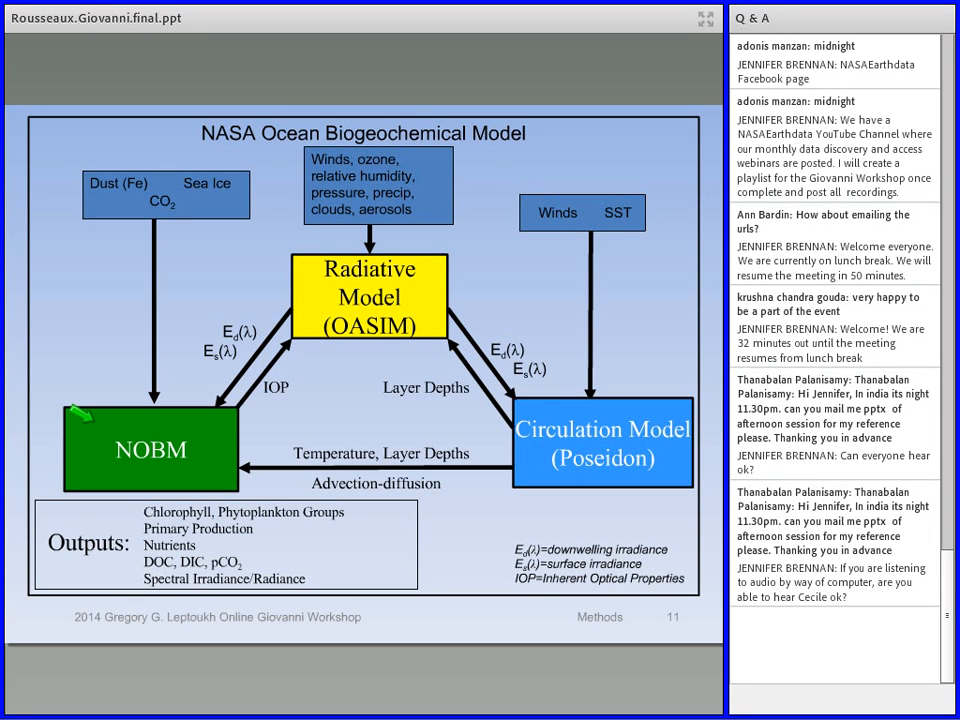
mouse_move(305, 290)
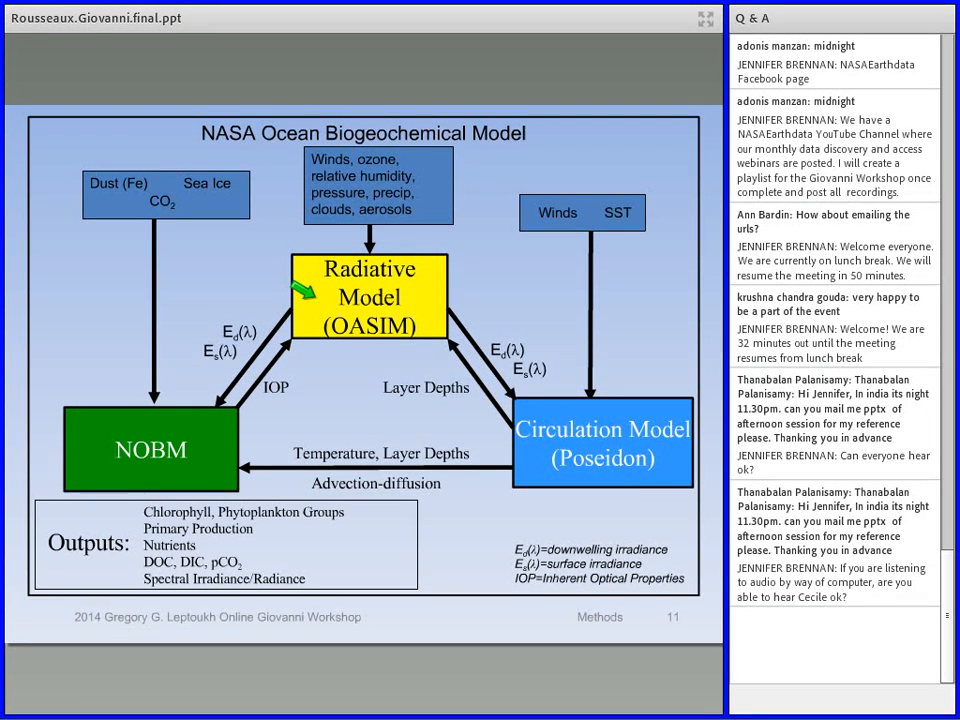
mouse_move(120, 410)
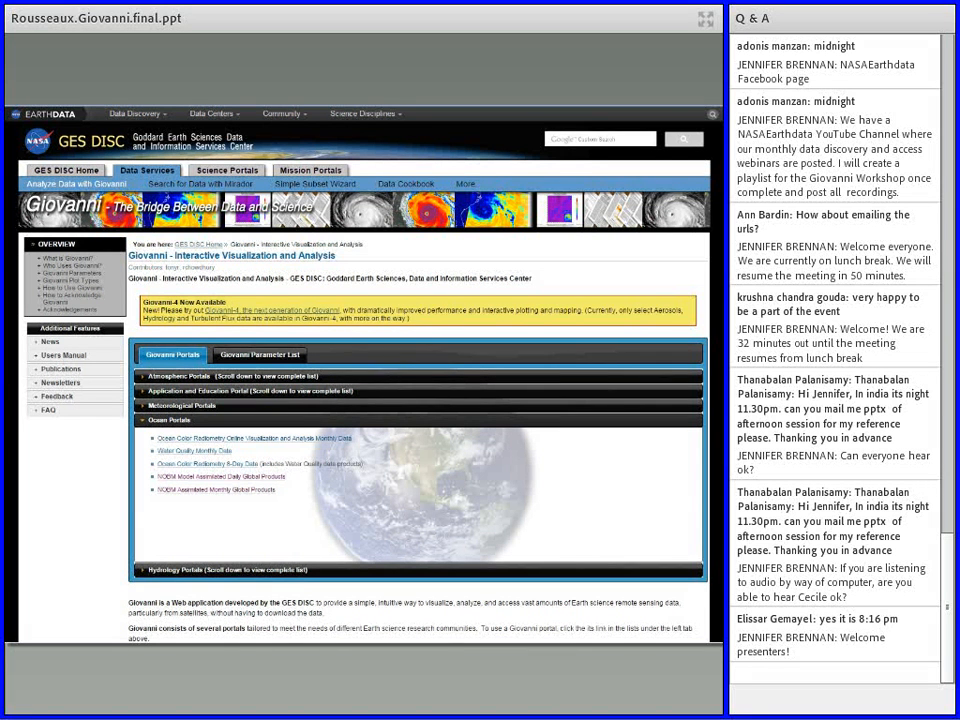
mouse_move(460, 163)
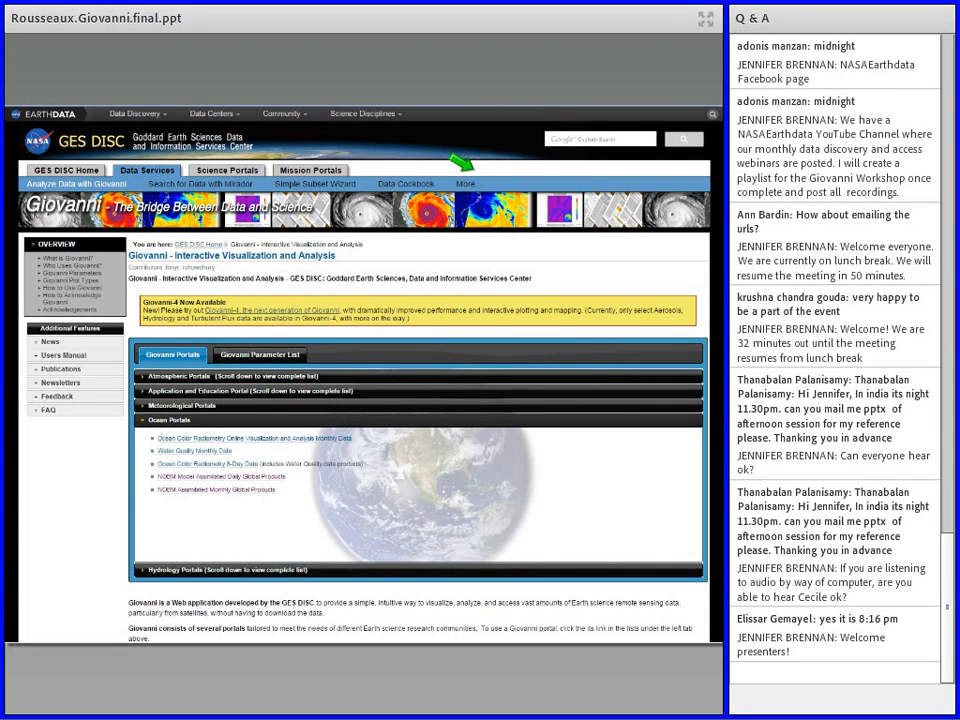
mouse_move(120, 412)
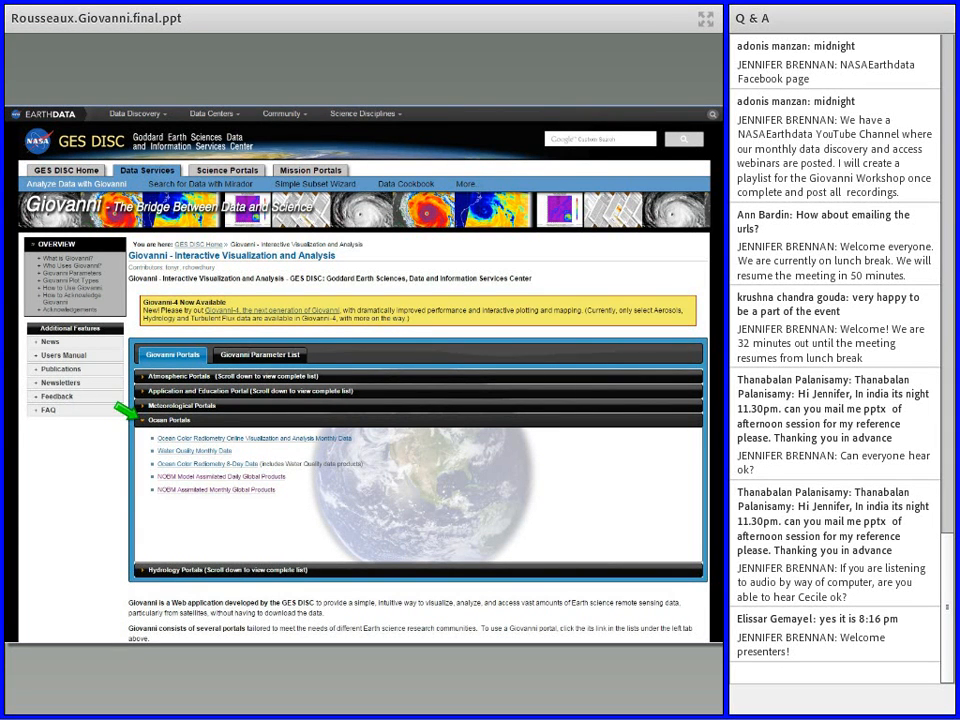
mouse_move(130, 470)
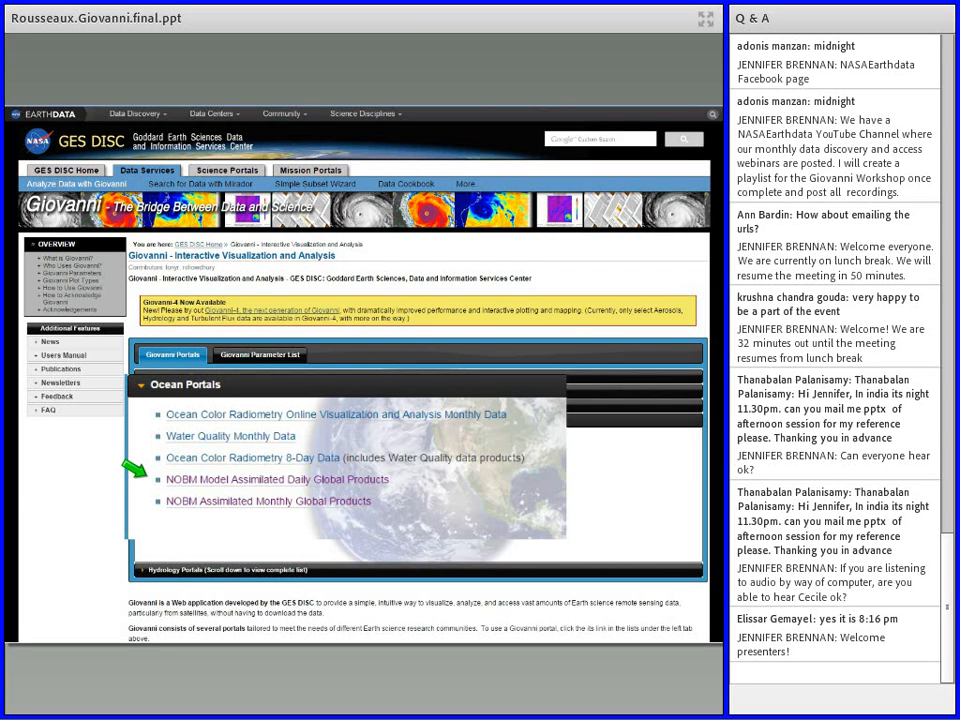
Step: Advance to the Giovanni Ocean Portals slide listing the NOBM products
scroll(down, 3)
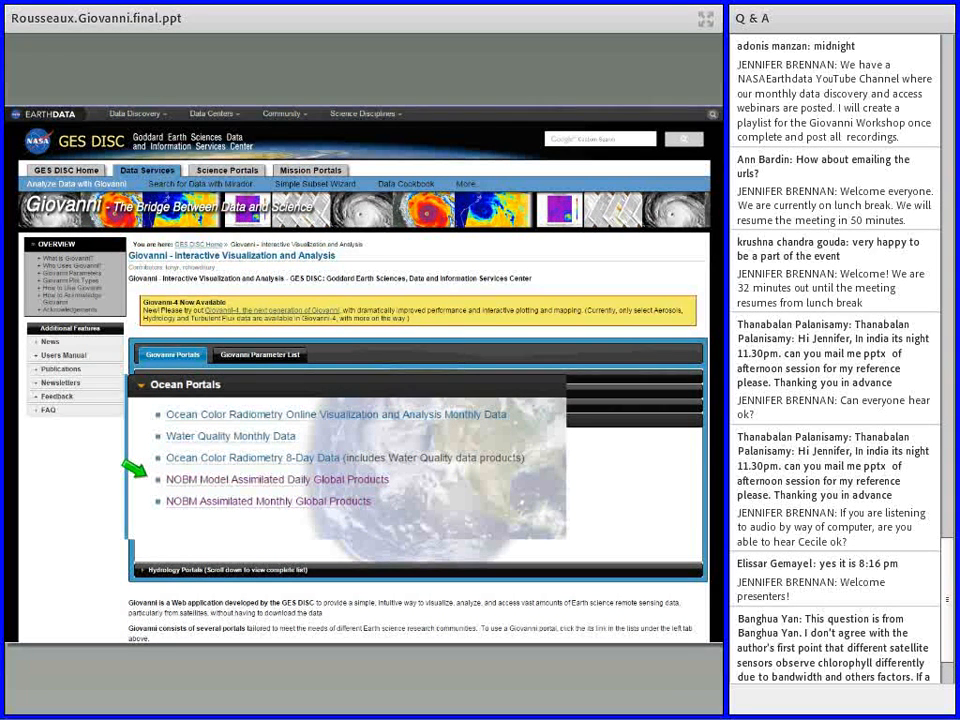
click(277, 480)
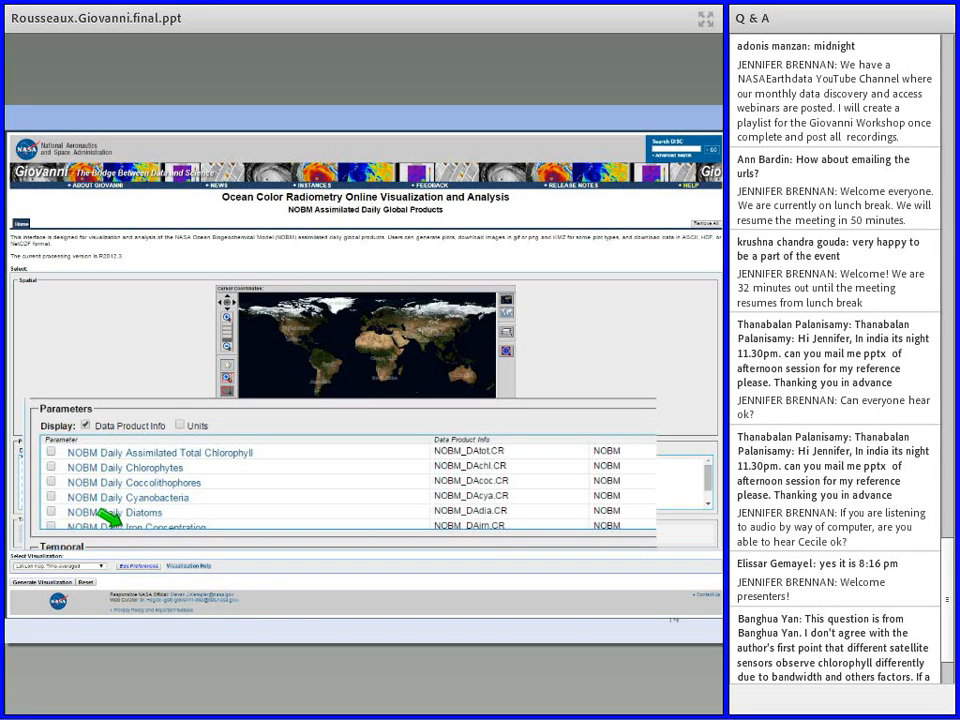
Step: Advance to the NOBM Assimilated Daily Global Products slide with its Parameters list
scroll(down, 3)
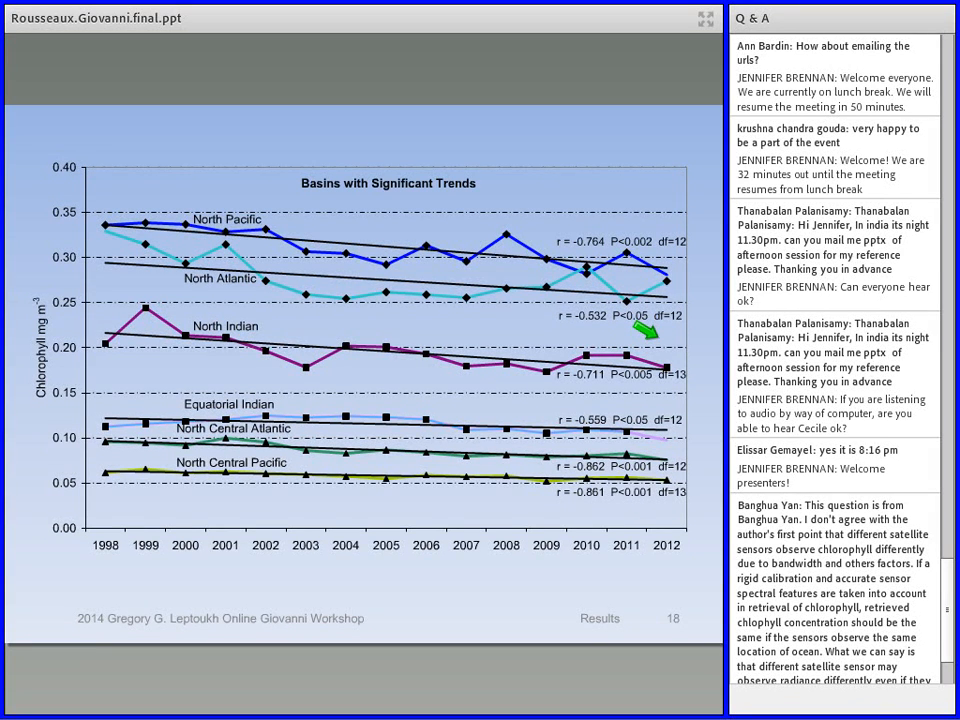
mouse_move(480, 250)
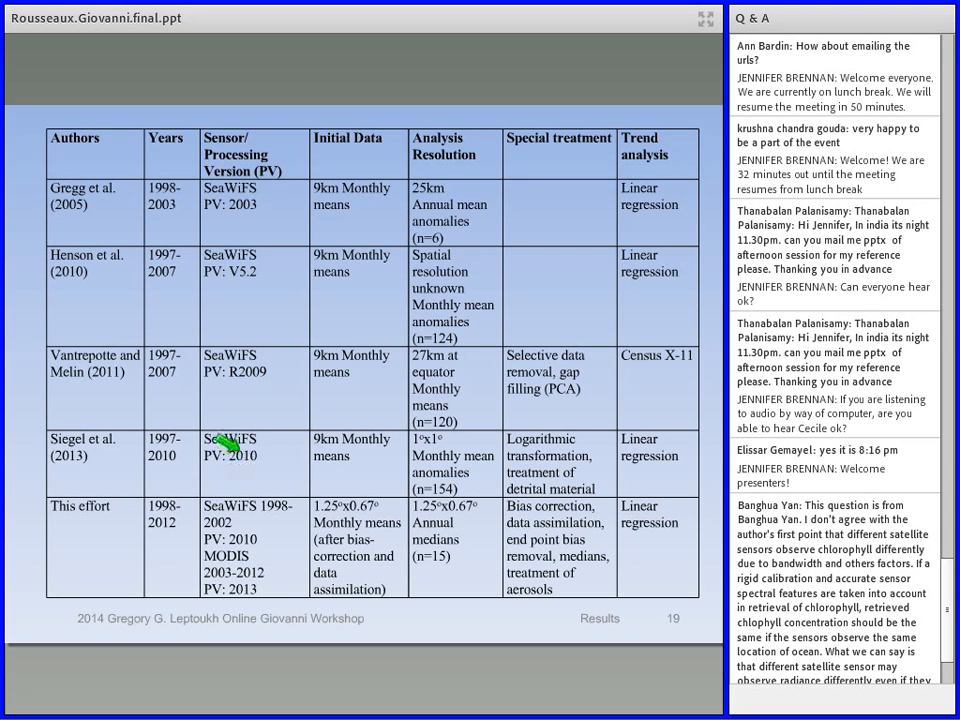
mouse_move(30, 295)
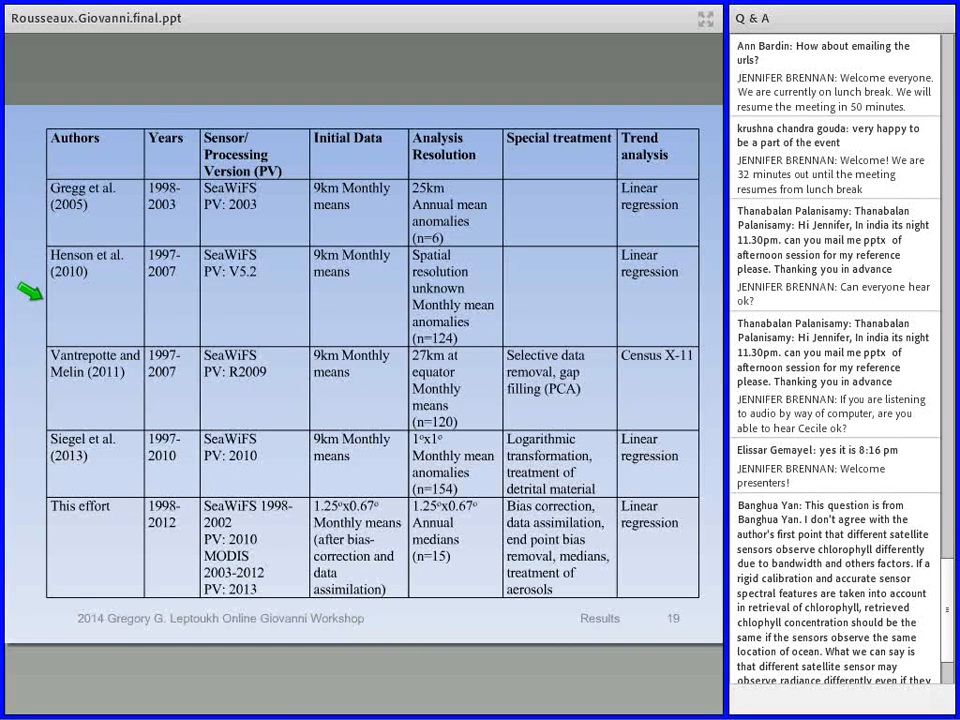
mouse_move(25, 457)
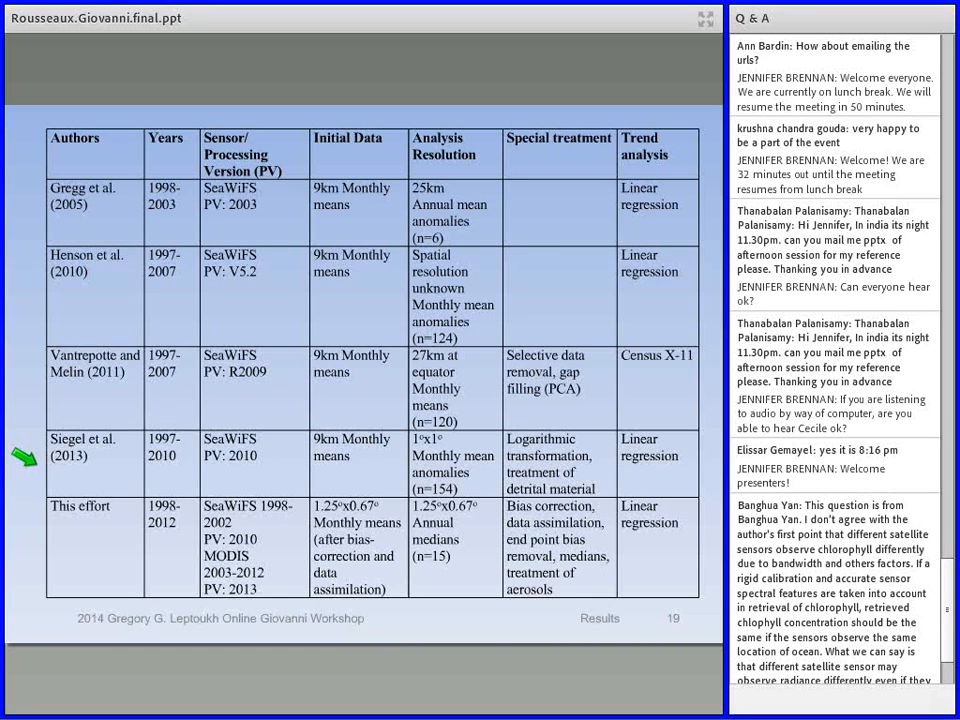
mouse_move(145, 205)
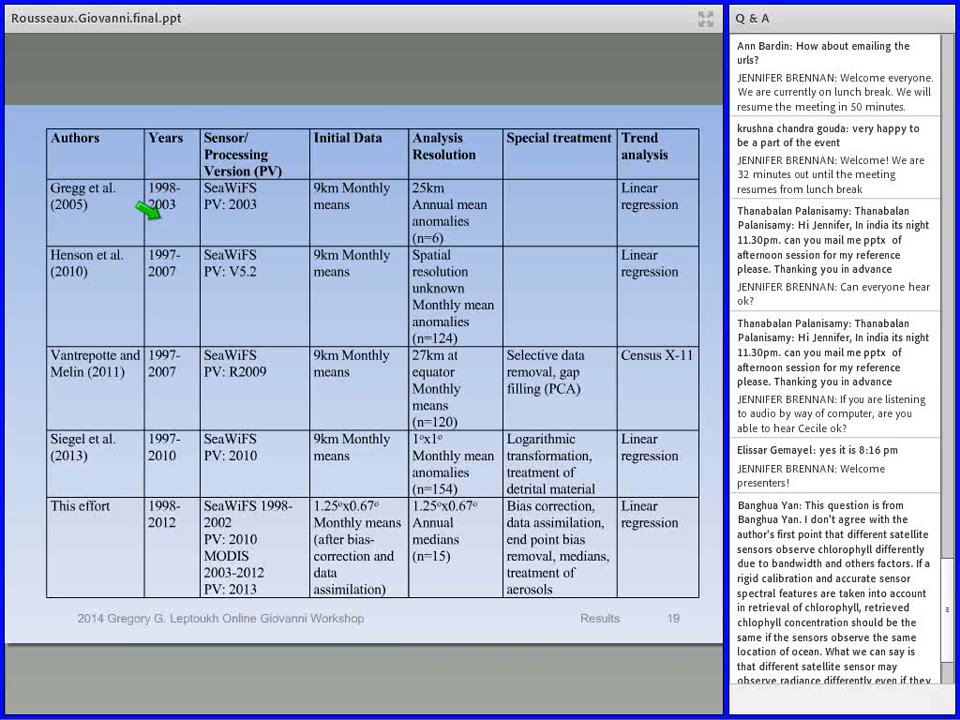
mouse_move(205, 210)
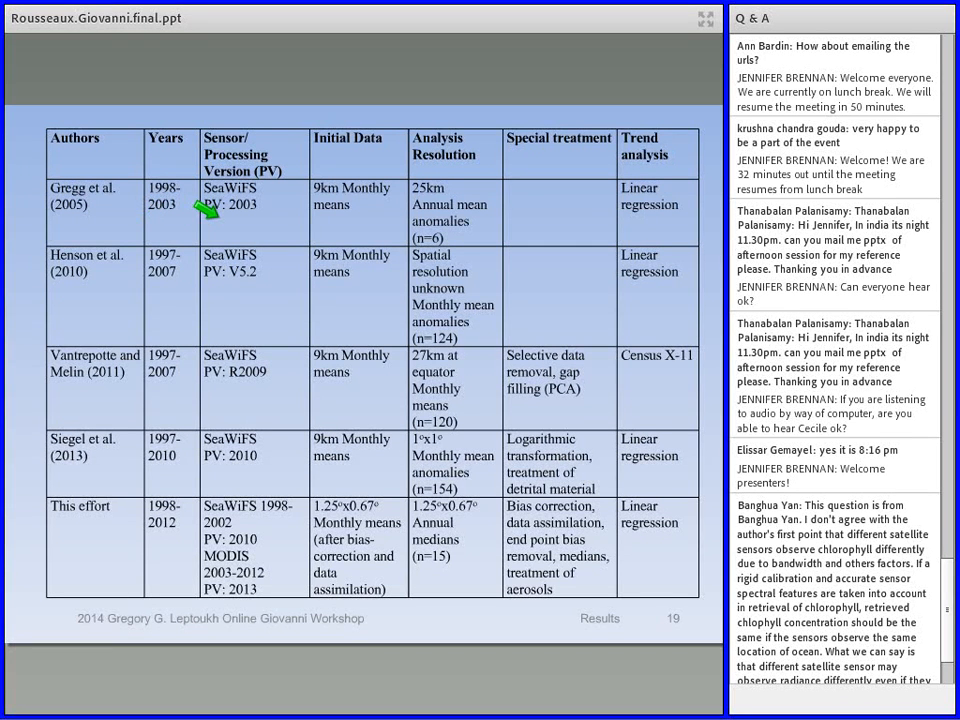
mouse_move(220, 210)
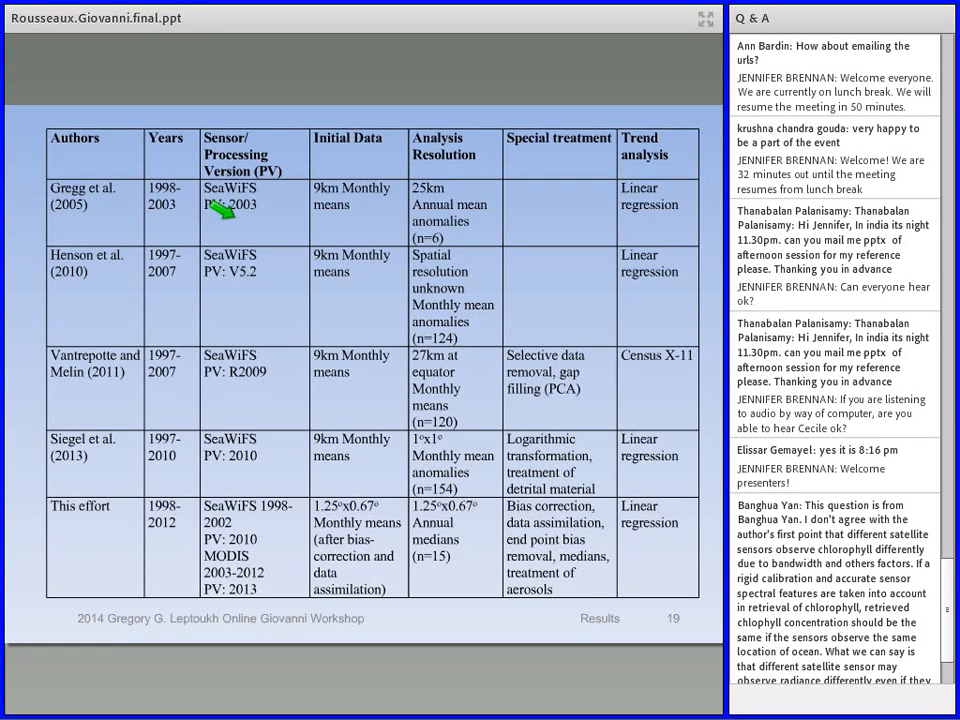
mouse_move(315, 205)
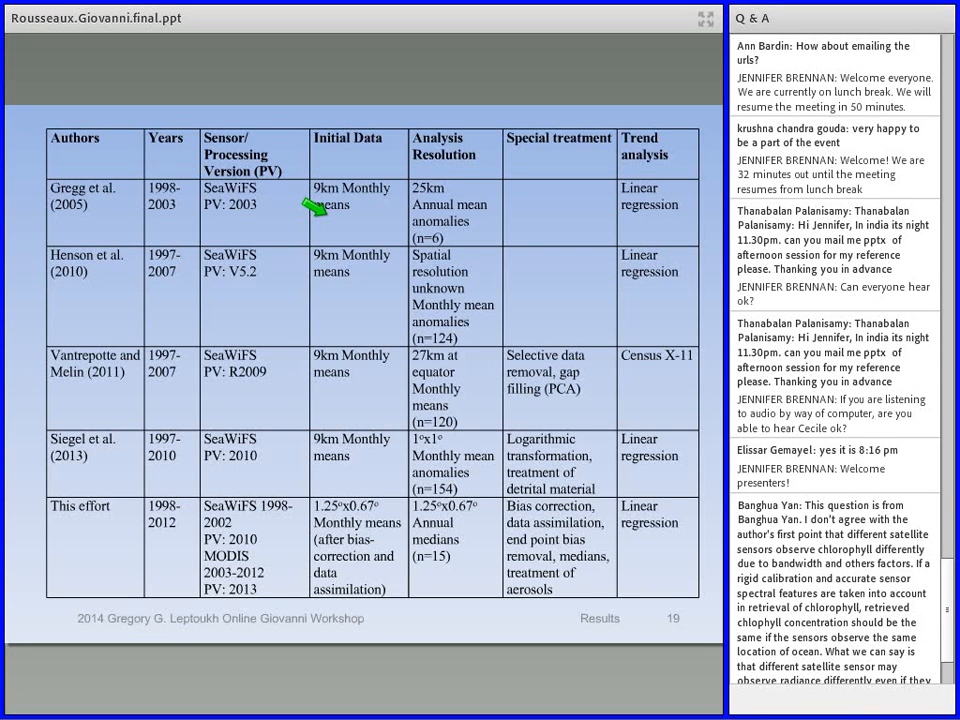
mouse_move(645, 210)
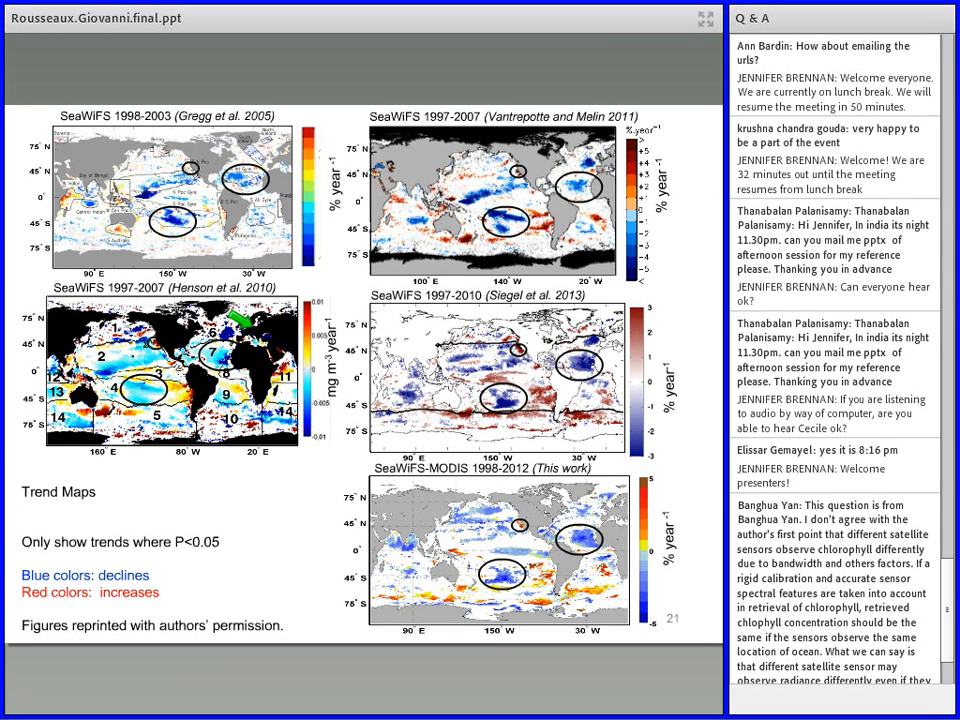
mouse_move(470, 375)
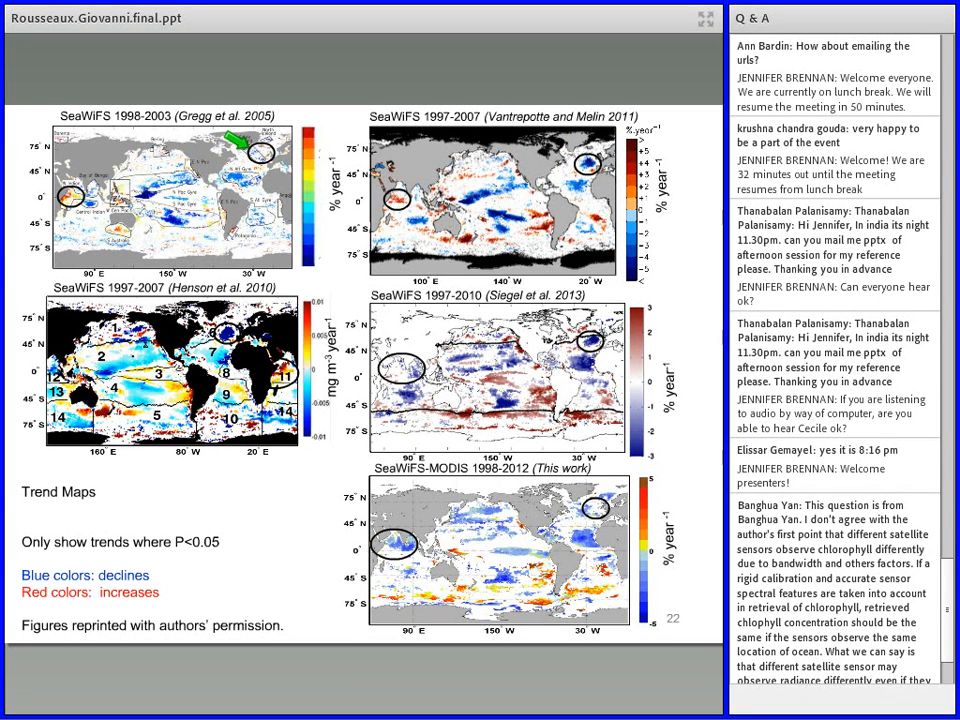
mouse_move(565, 328)
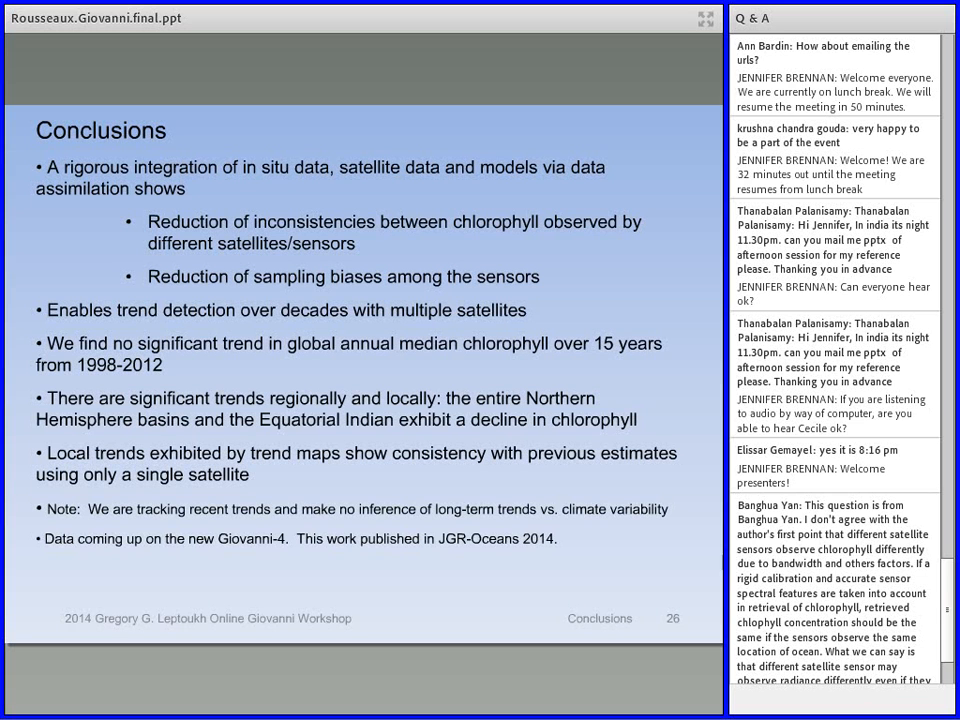
scroll(down, 3)
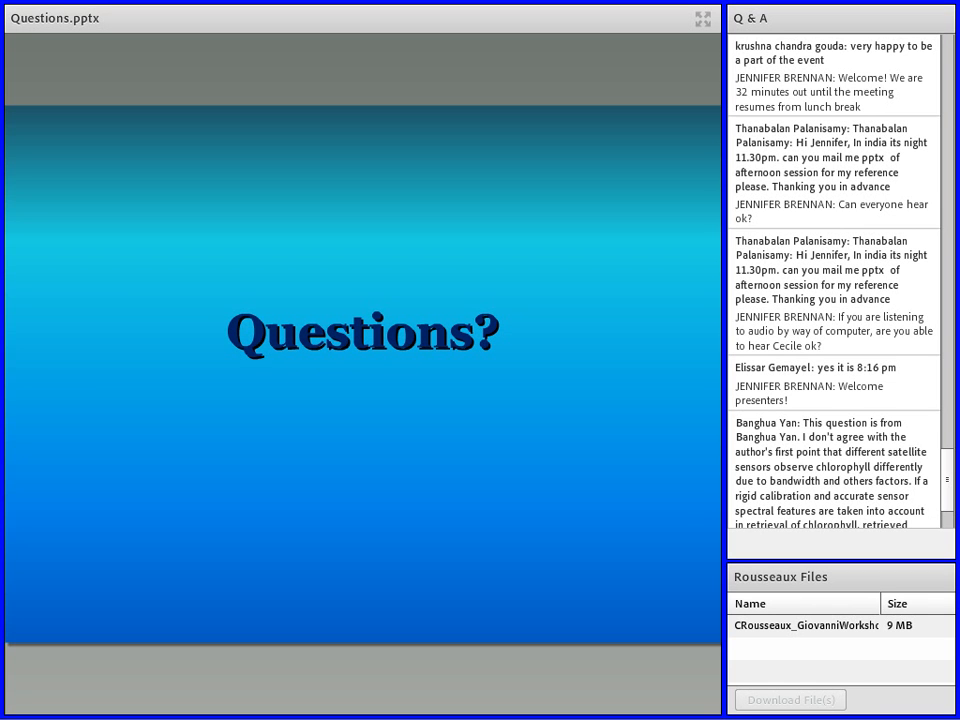
scroll(down, 3)
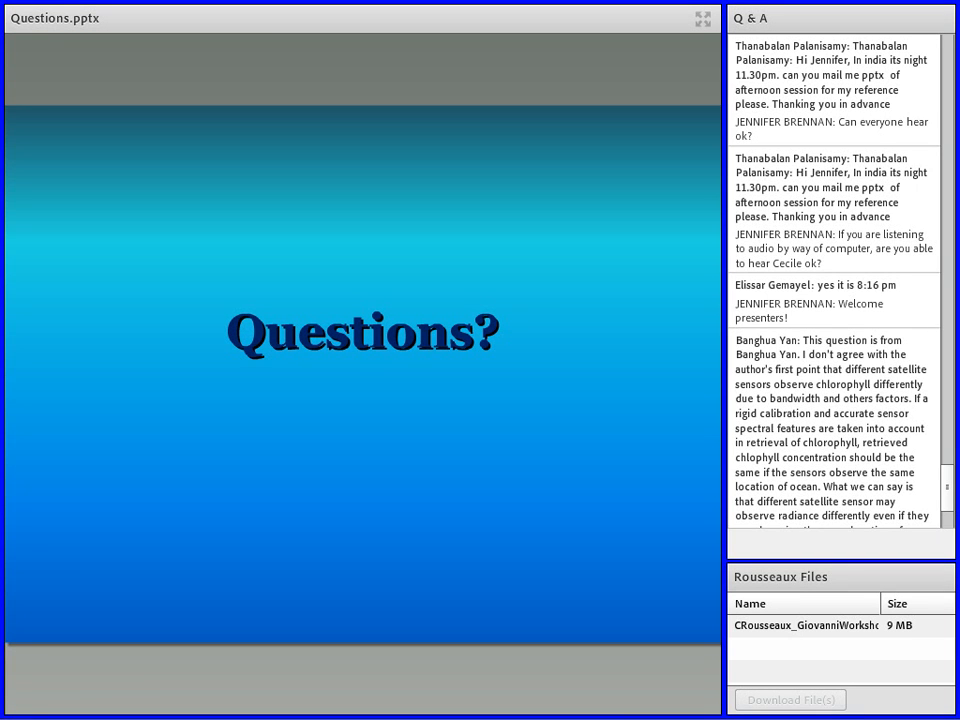
scroll(down, 3)
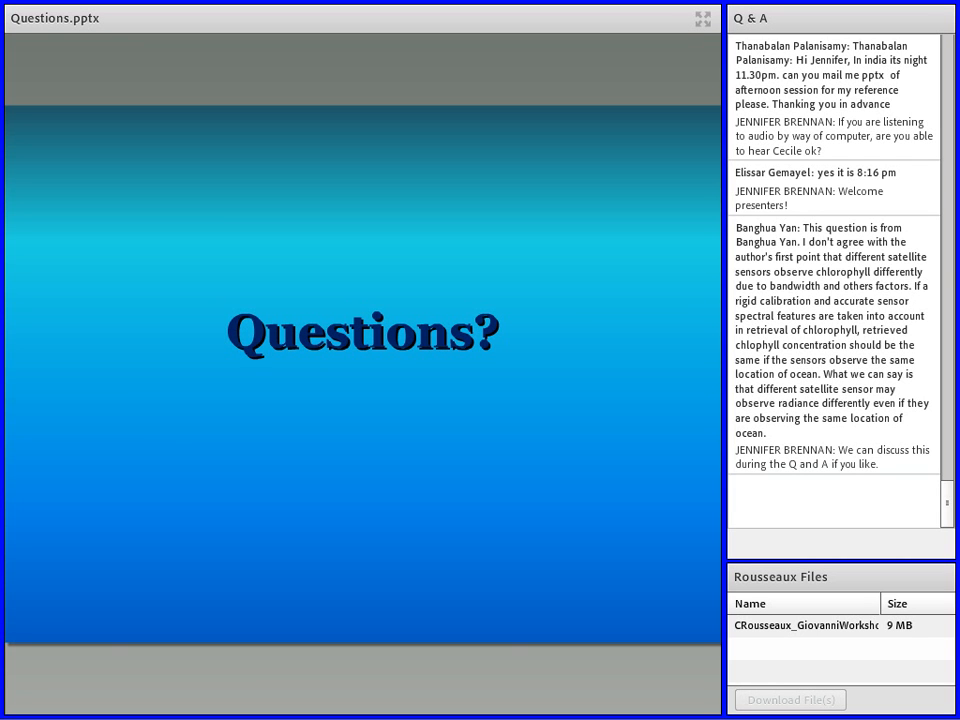
scroll(down, 3)
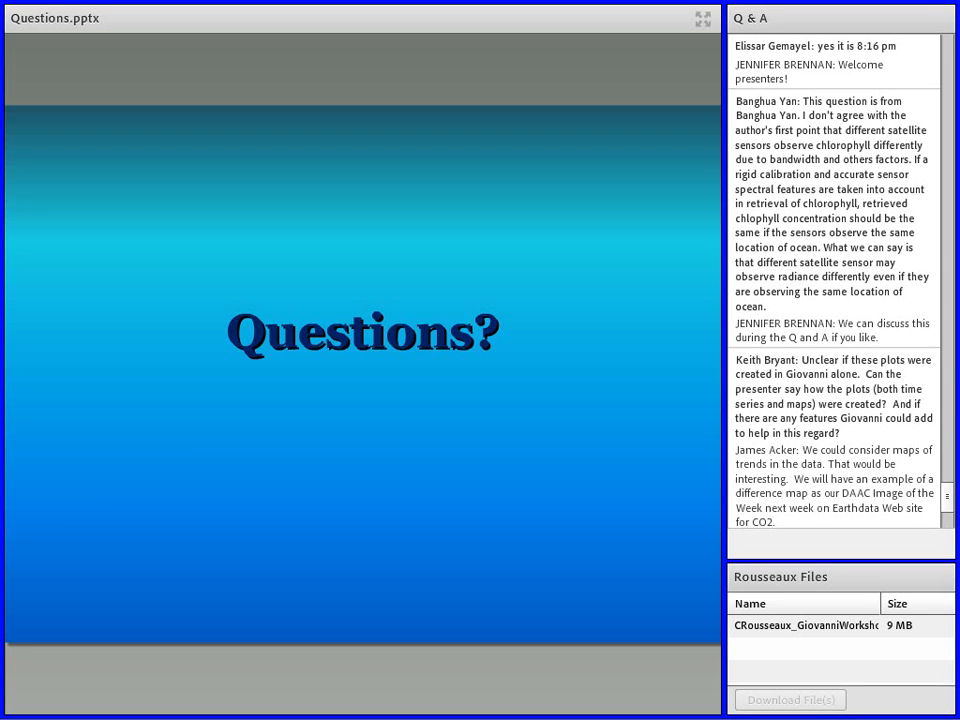
scroll(down, 3)
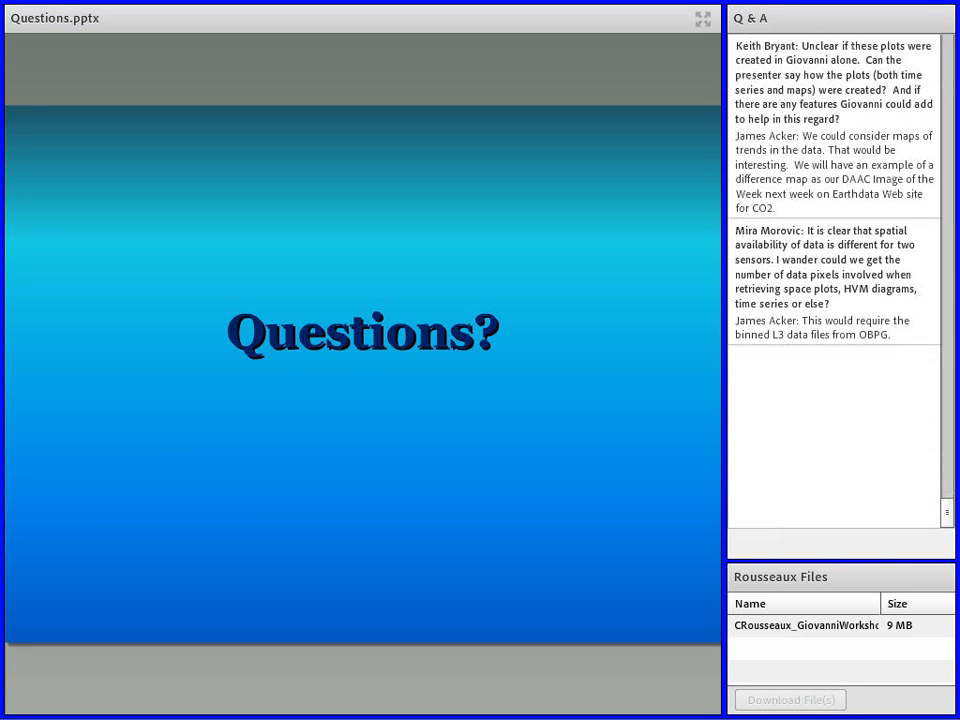